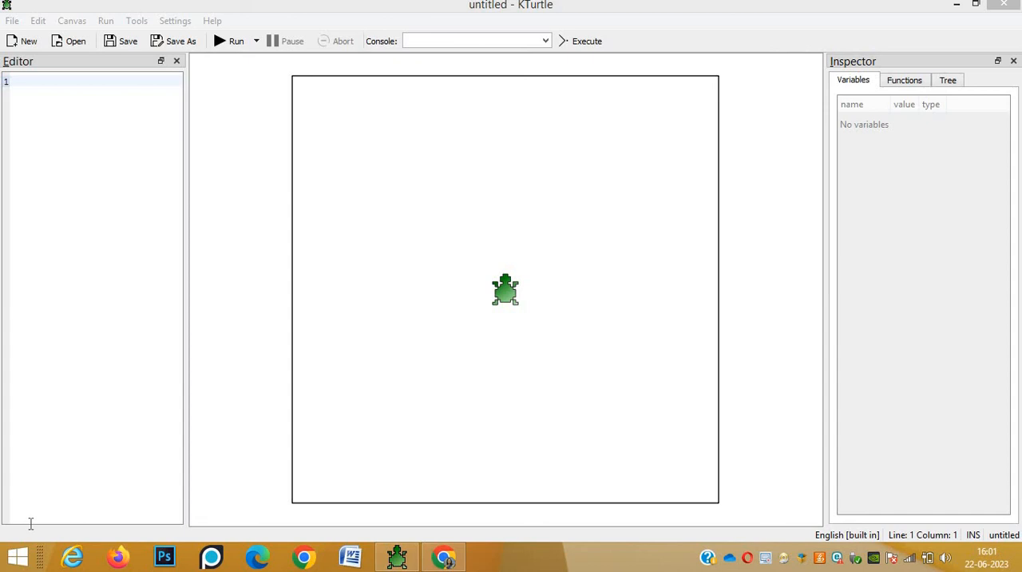
mouse_move(264, 458)
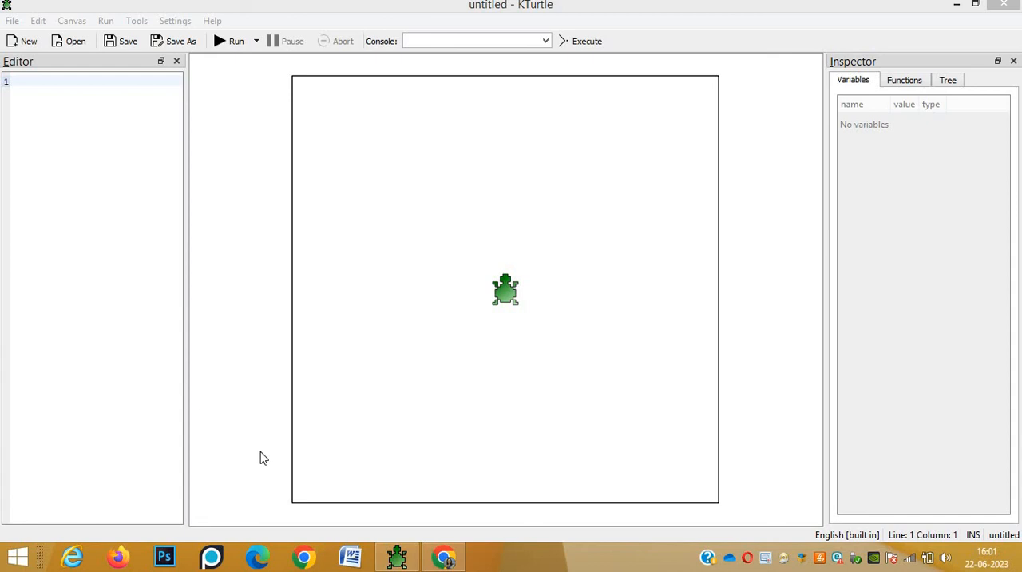
mouse_move(507, 321)
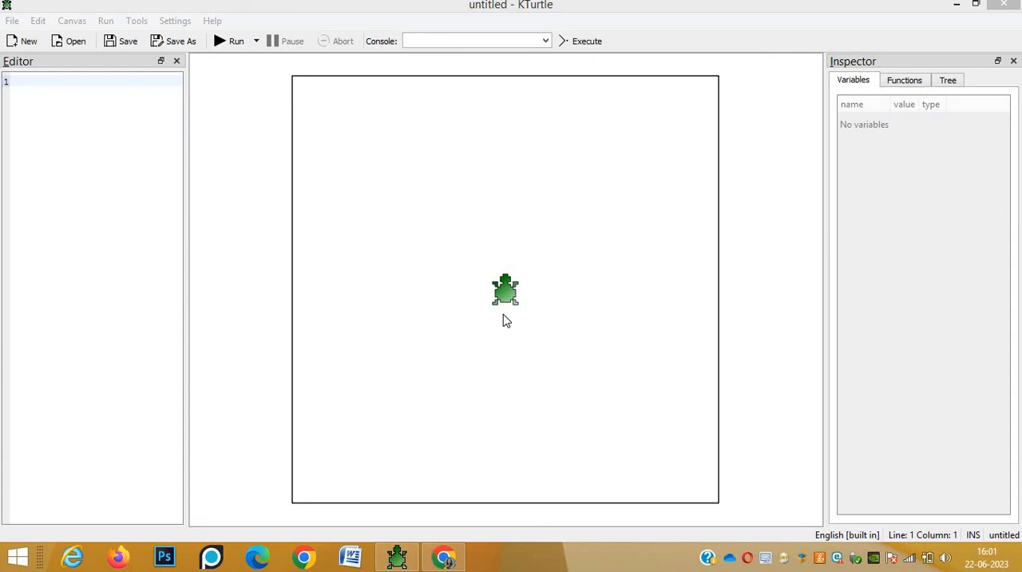
mouse_move(381, 170)
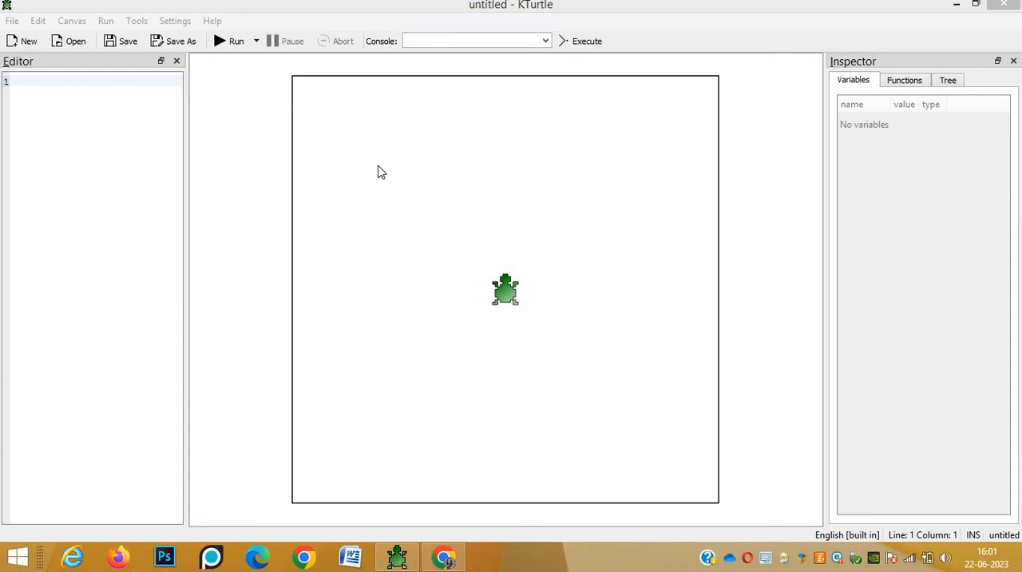
mouse_move(444, 102)
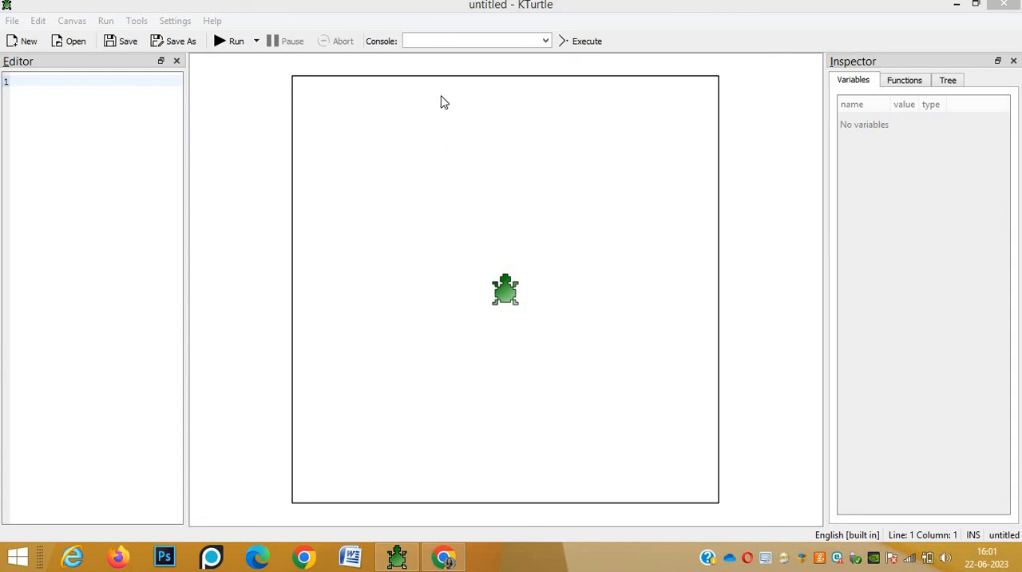
Step: Enter 'repeat 4 {fw 100 tr 90}' on line 1 of the Editor
click(472, 40)
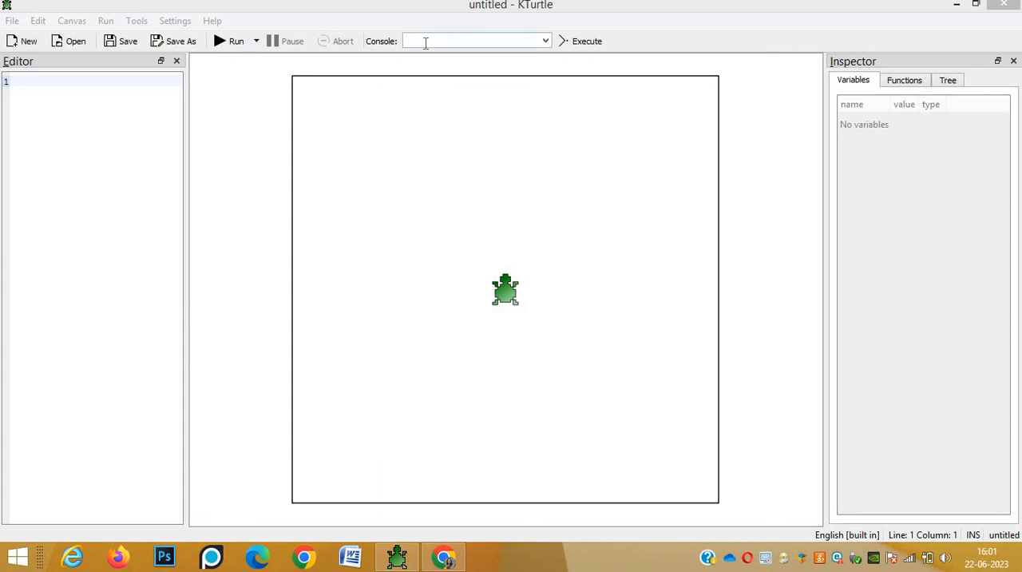
click(42, 102)
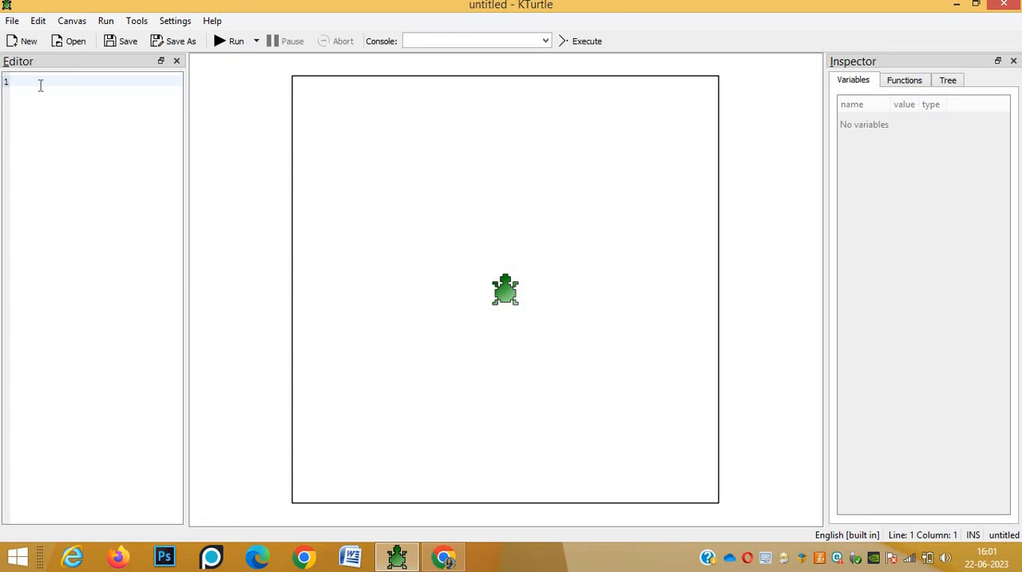
text(rep)
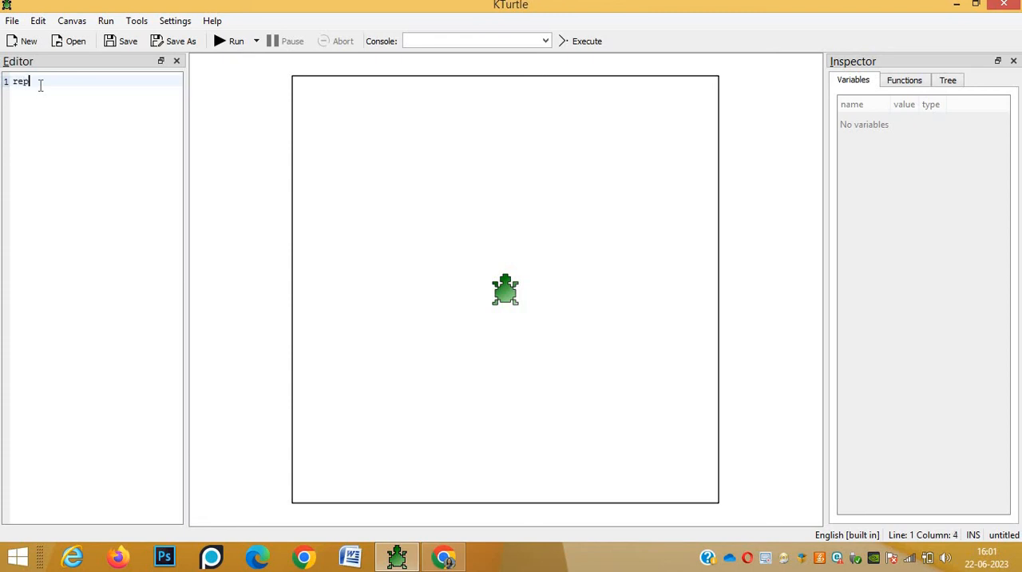
text(eat)
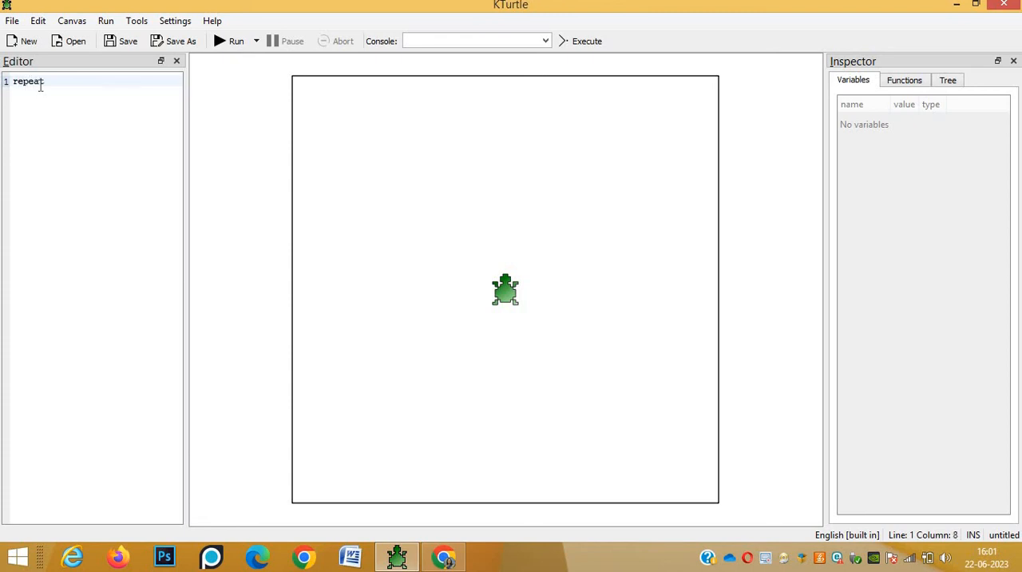
text(4)
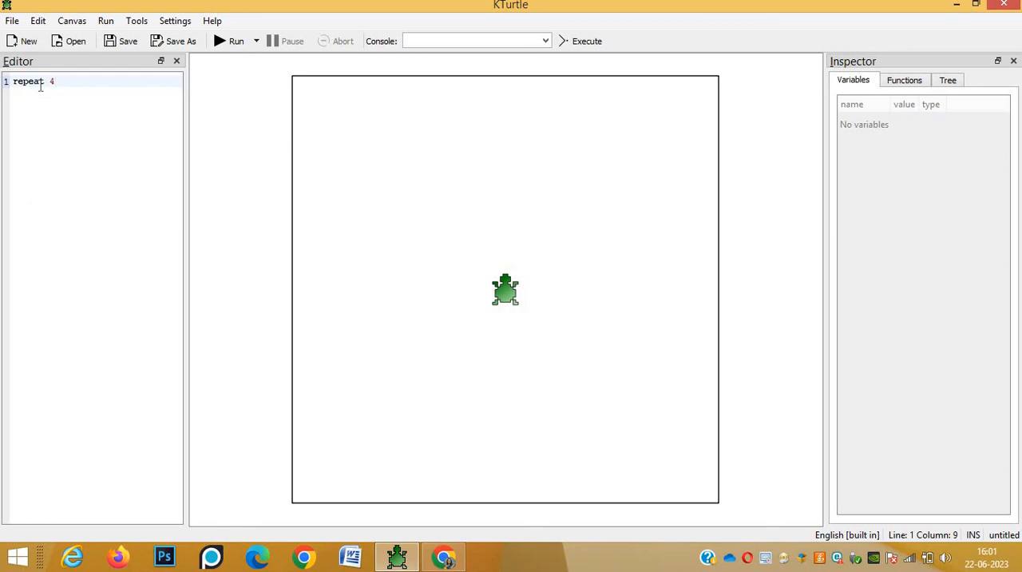
text({)
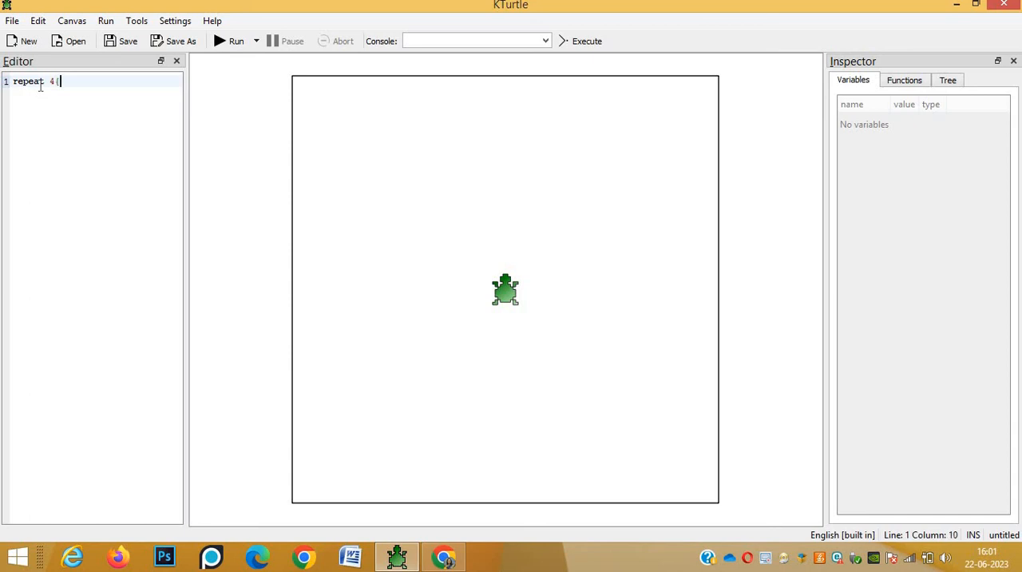
text(fw)
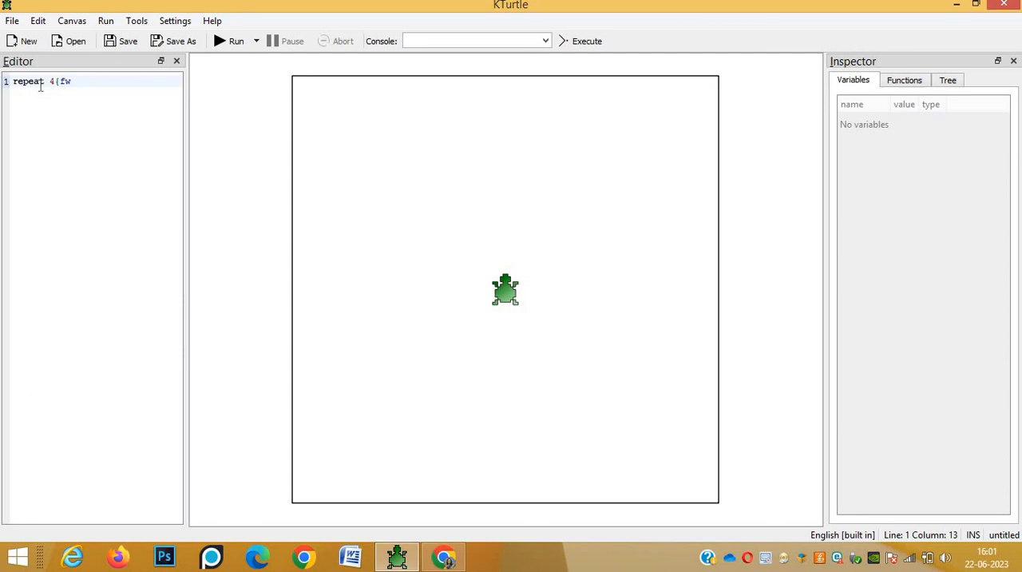
text(100)
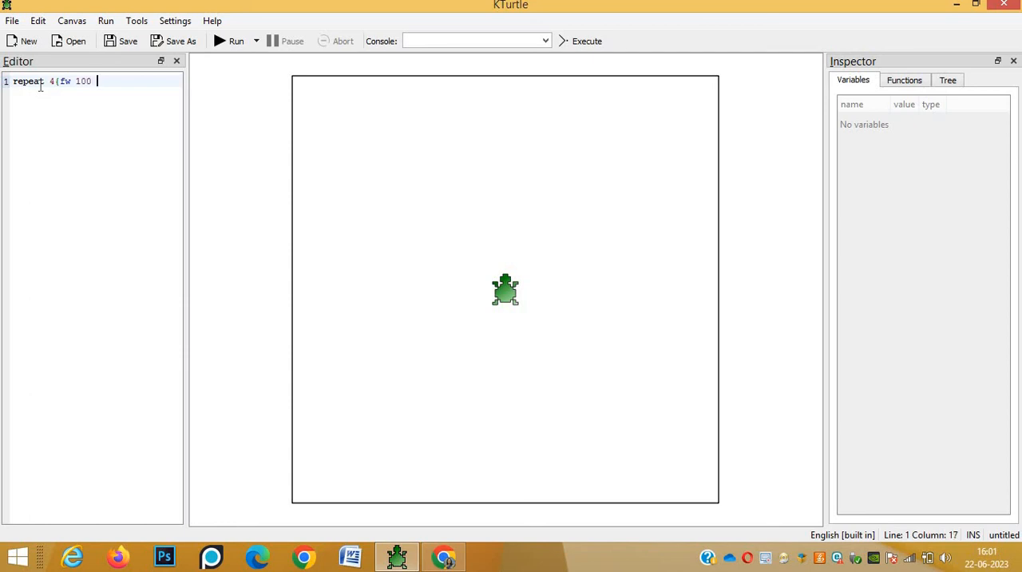
text(tr)
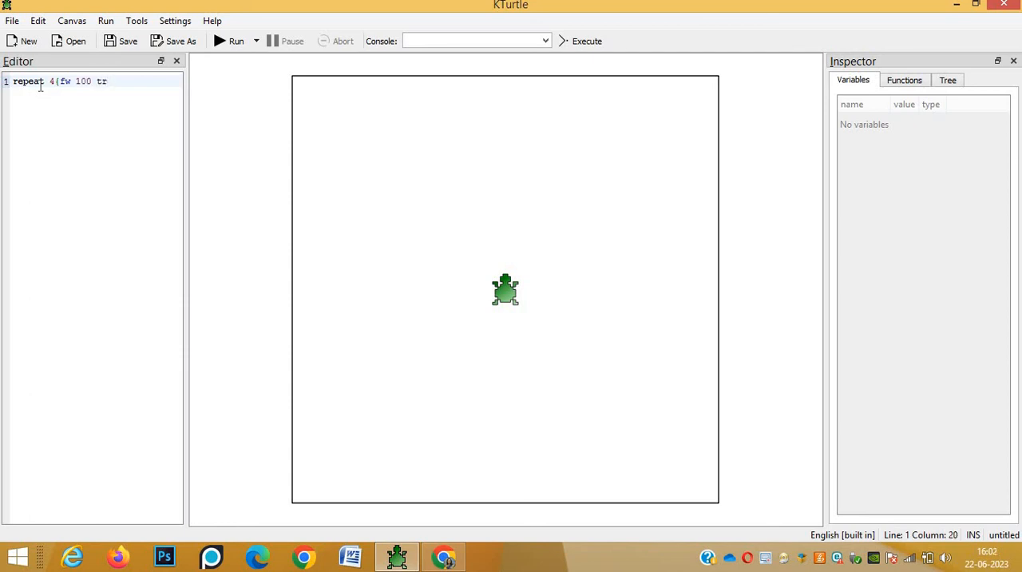
text(90)
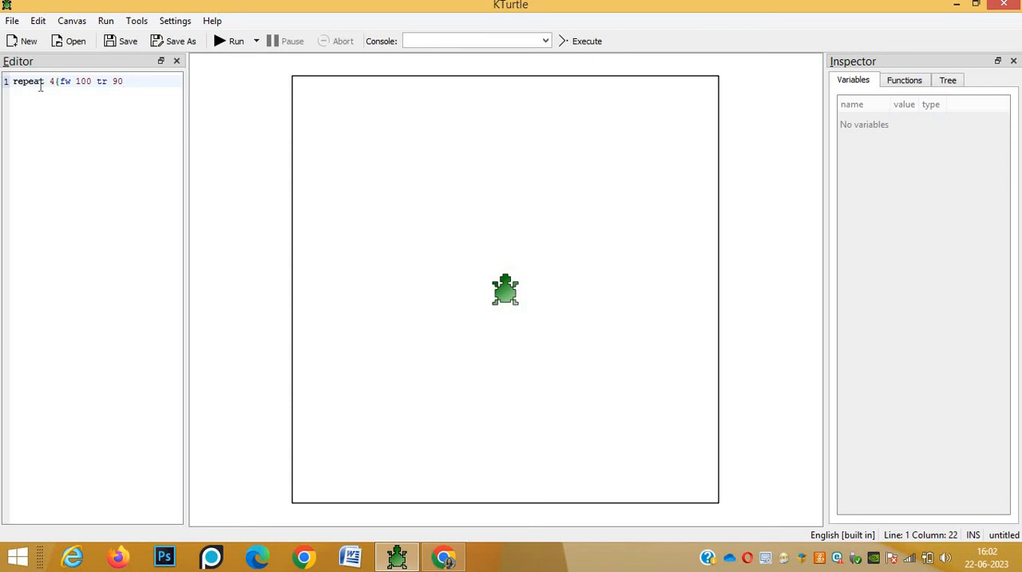
text(})
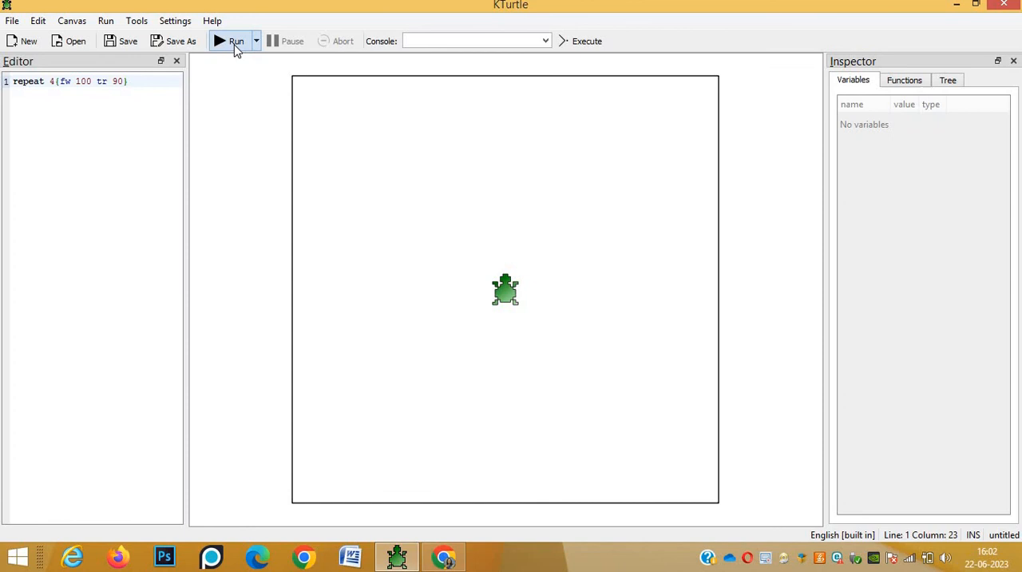
click(232, 40)
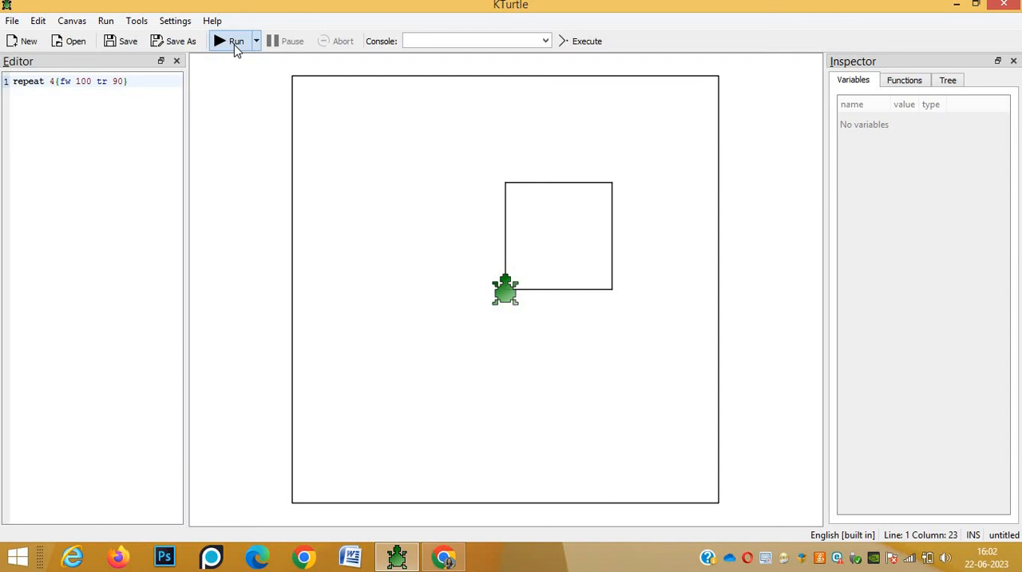
text(c)
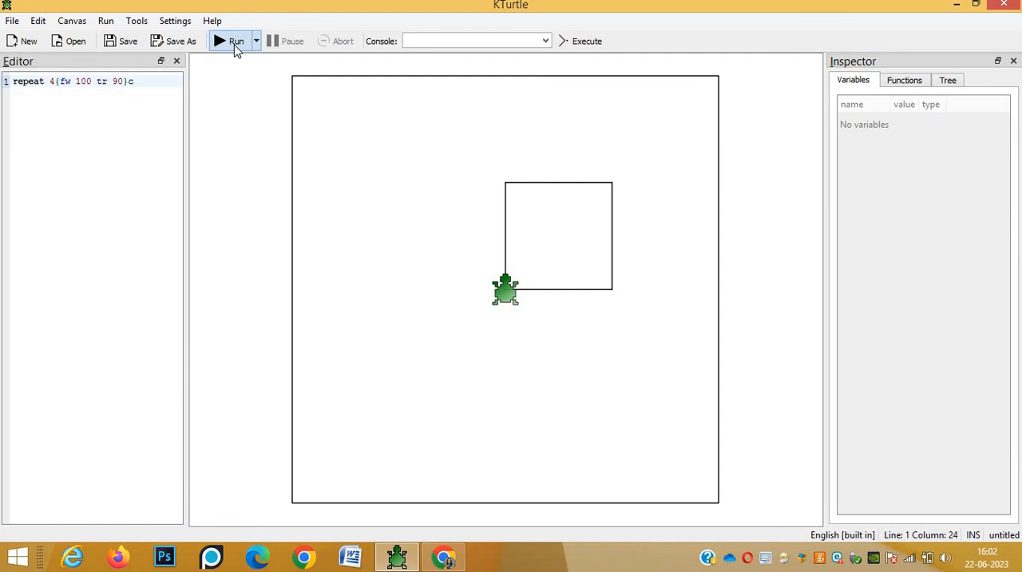
text(lear)
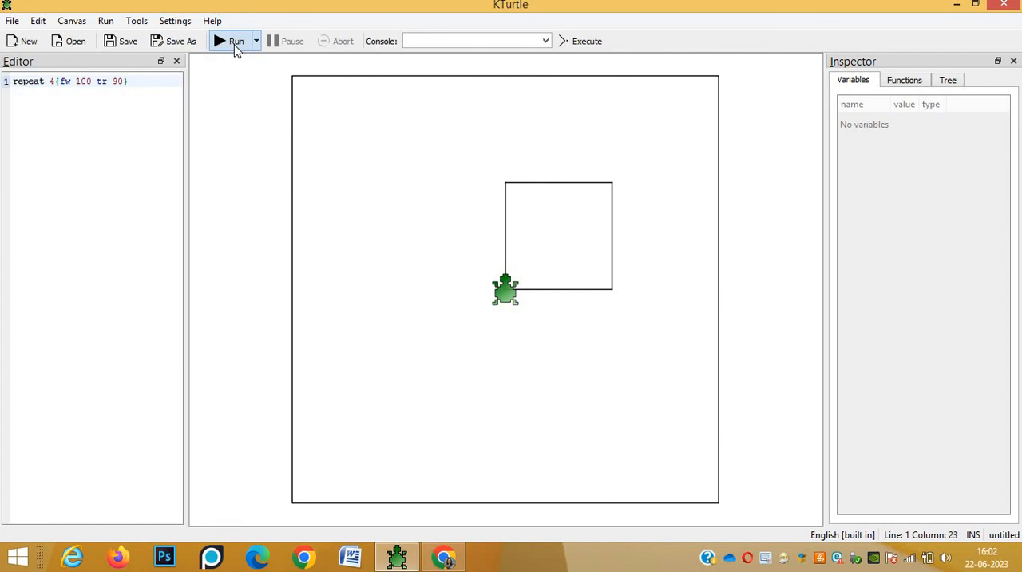
click(471, 40)
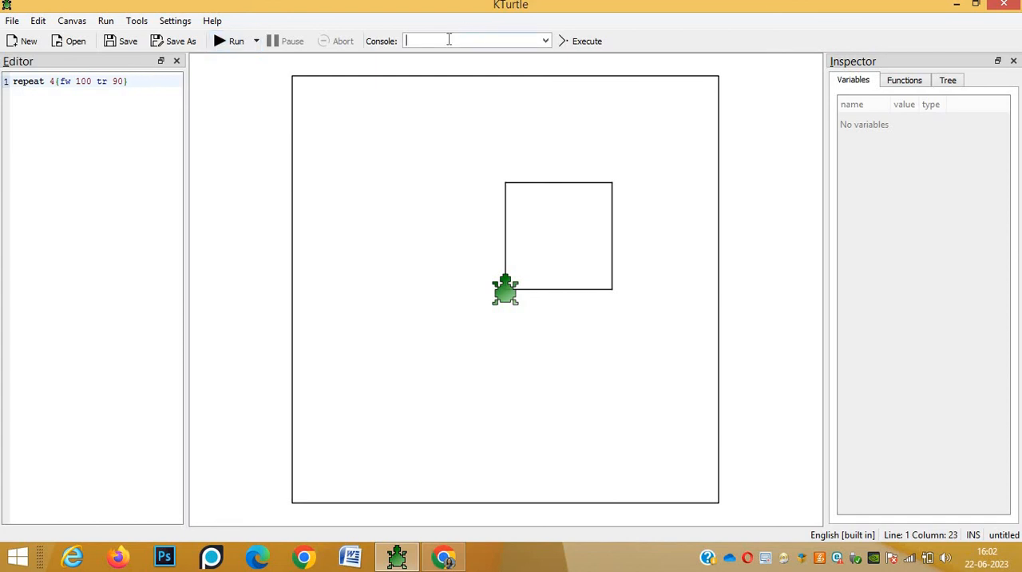
text(clear)
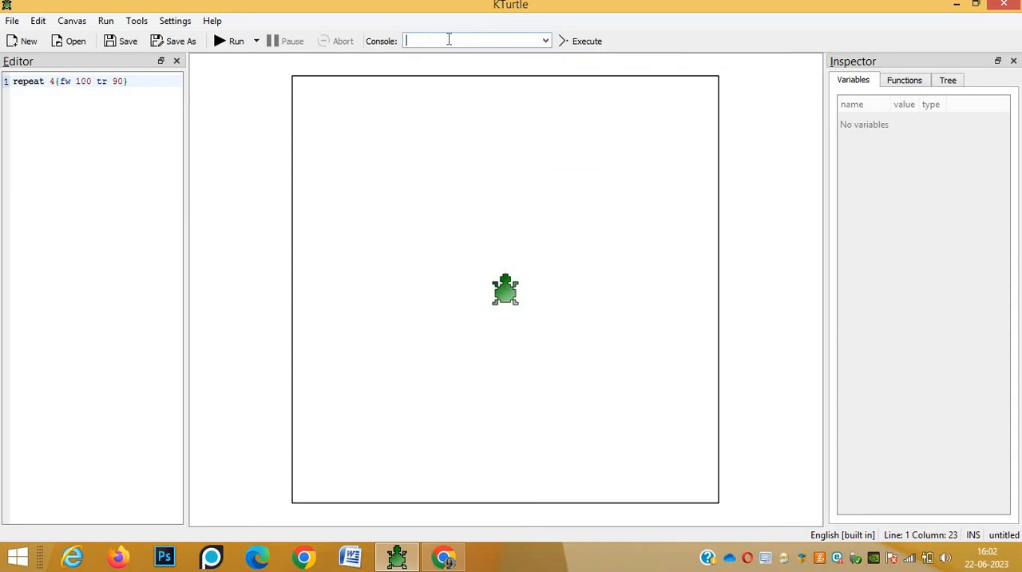
mouse_move(482, 300)
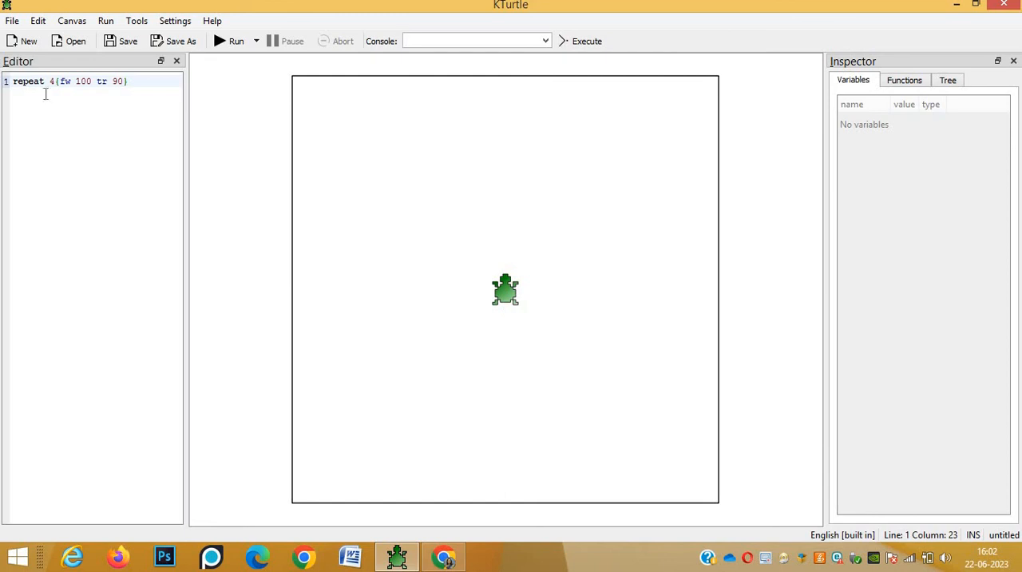
Step: Change the script to 'repeat 5 {fw 100 tr 360/5}' and run it to draw a pentagon
click(49, 82)
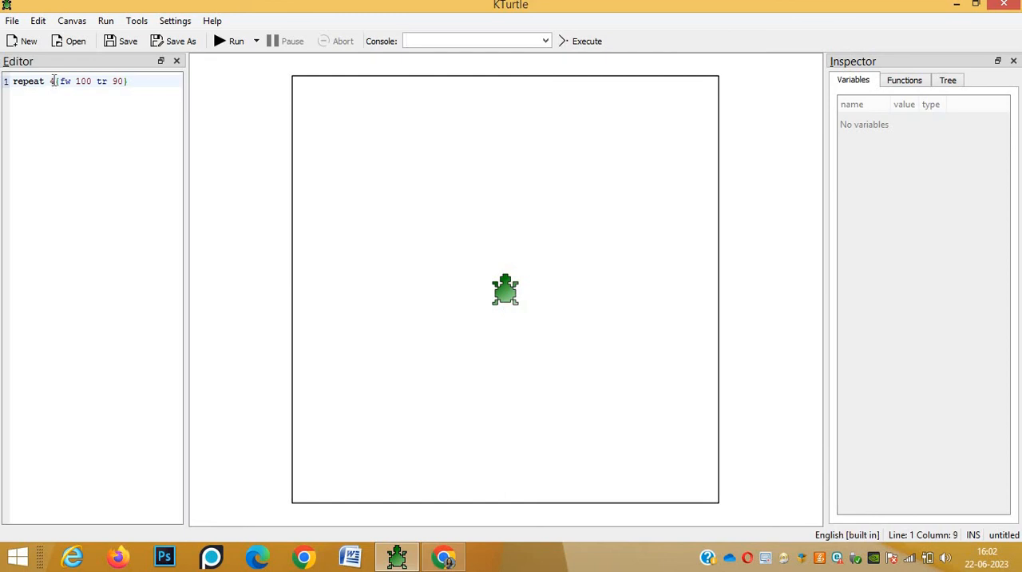
key(BackSpace)
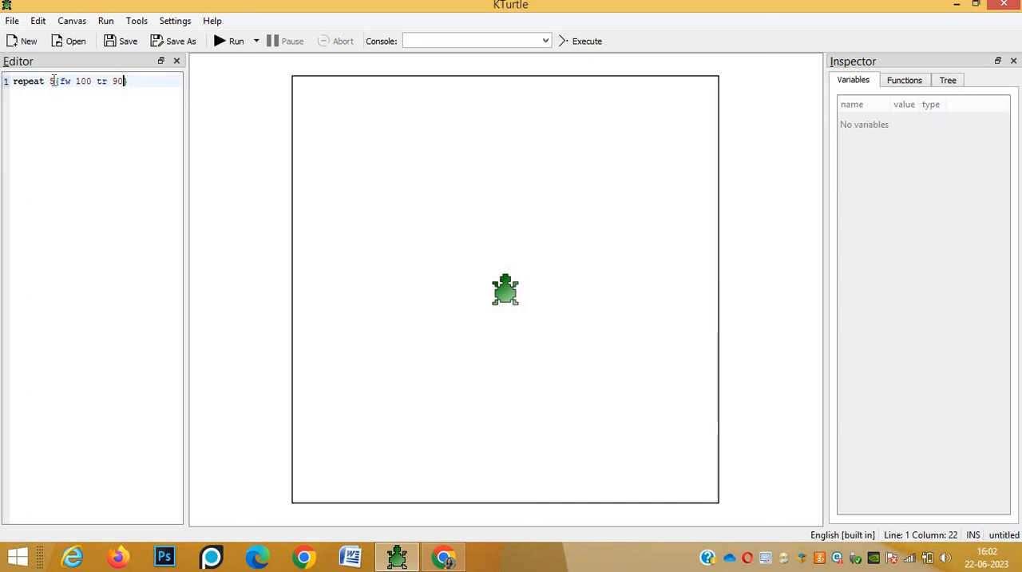
text(])
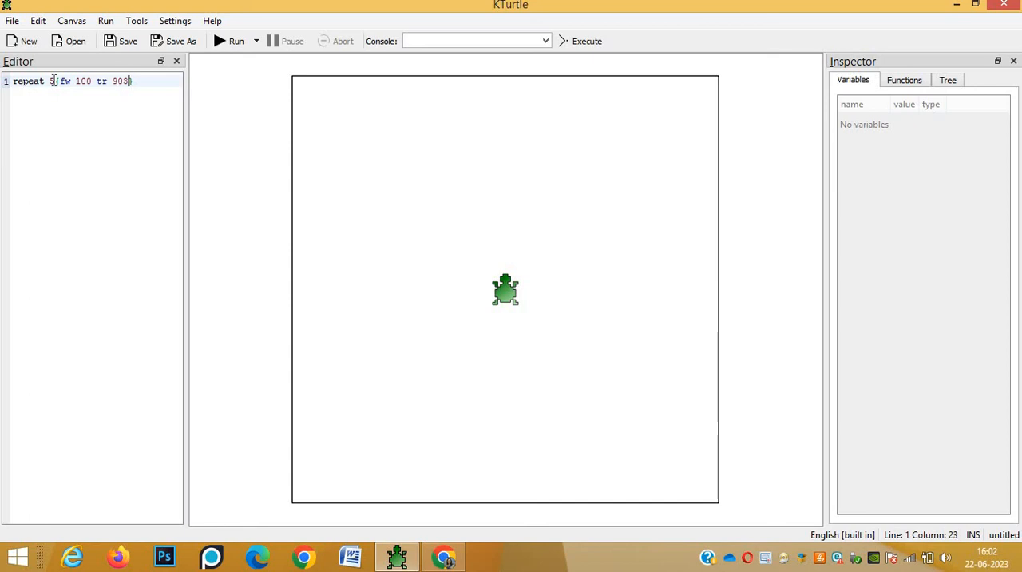
text(60)
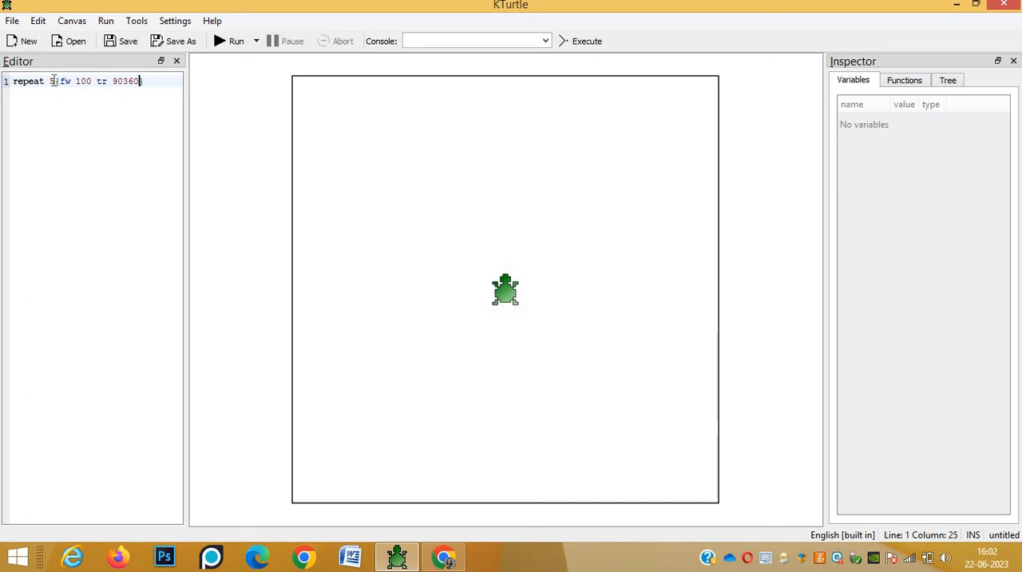
text(/5})
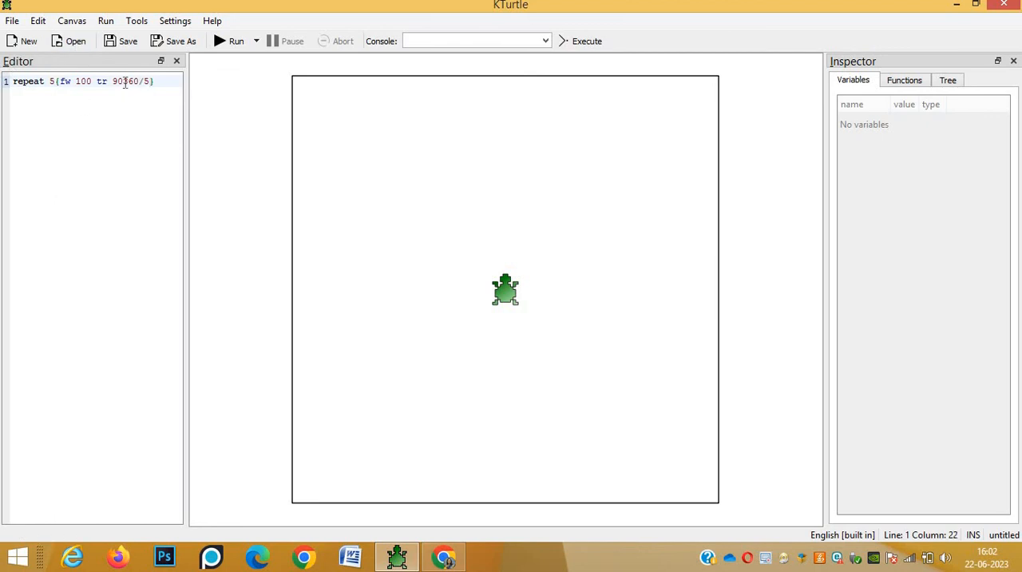
text(360)
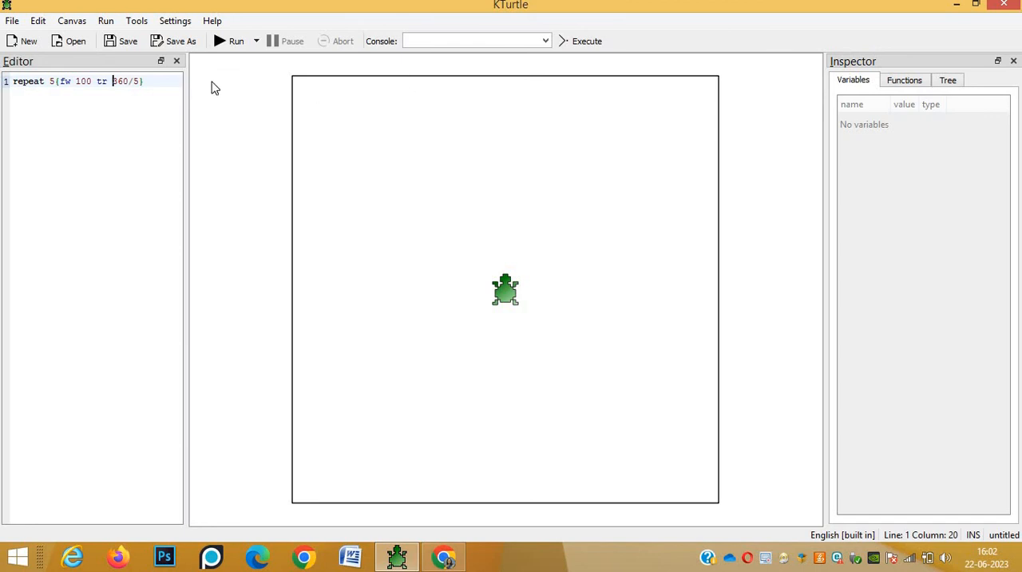
click(235, 40)
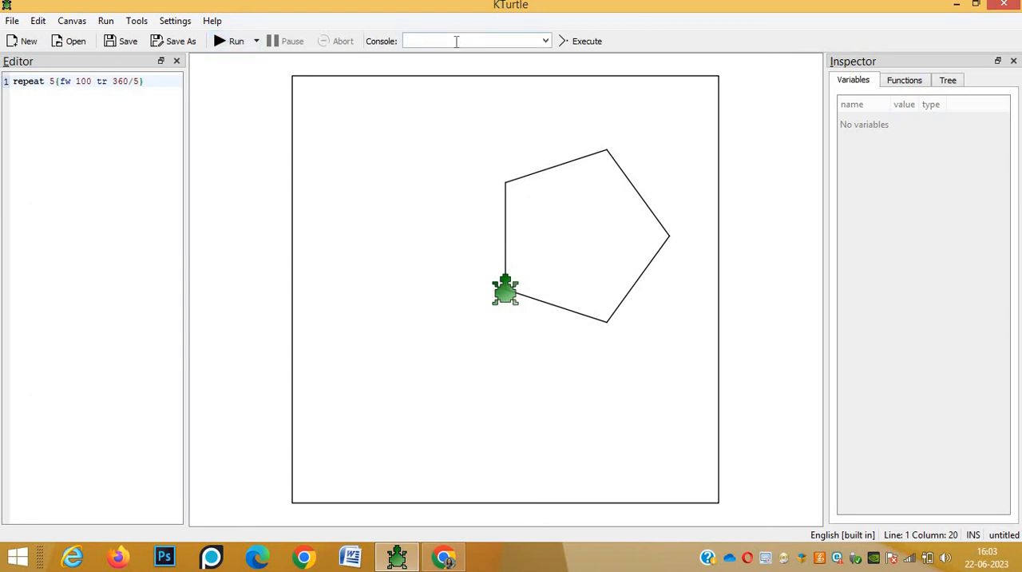
Step: Clear the canvas, execute 'repeat 6 {fw 100 tr 60}' in the Console, then clear again
text(clear)
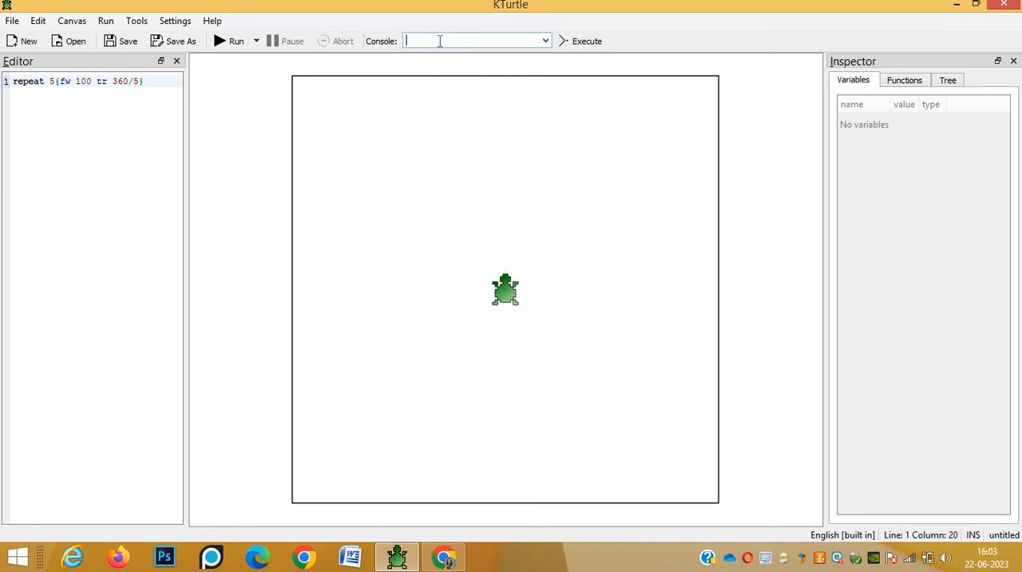
text(rea)
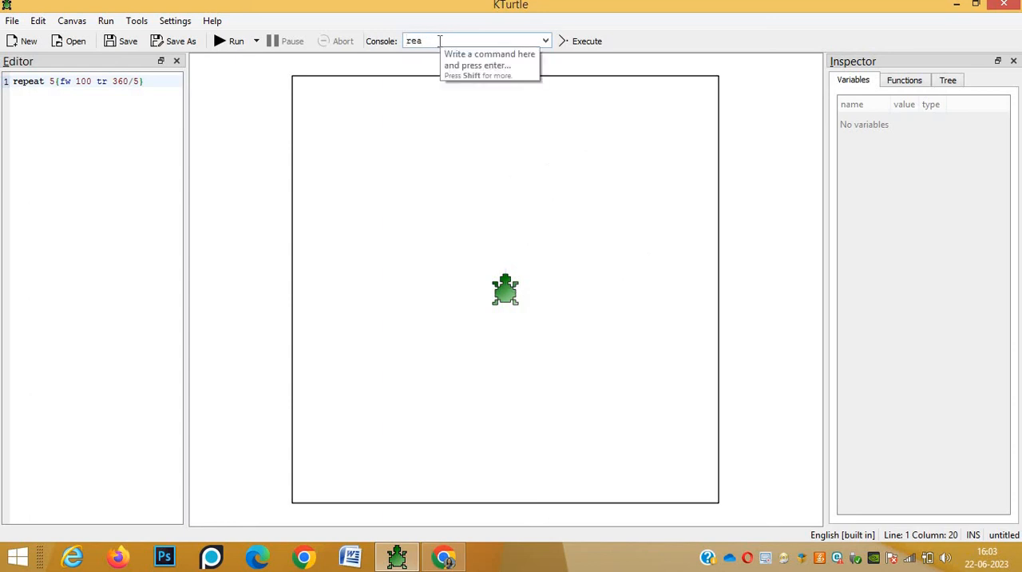
key(Backspace)
text(peat 6)
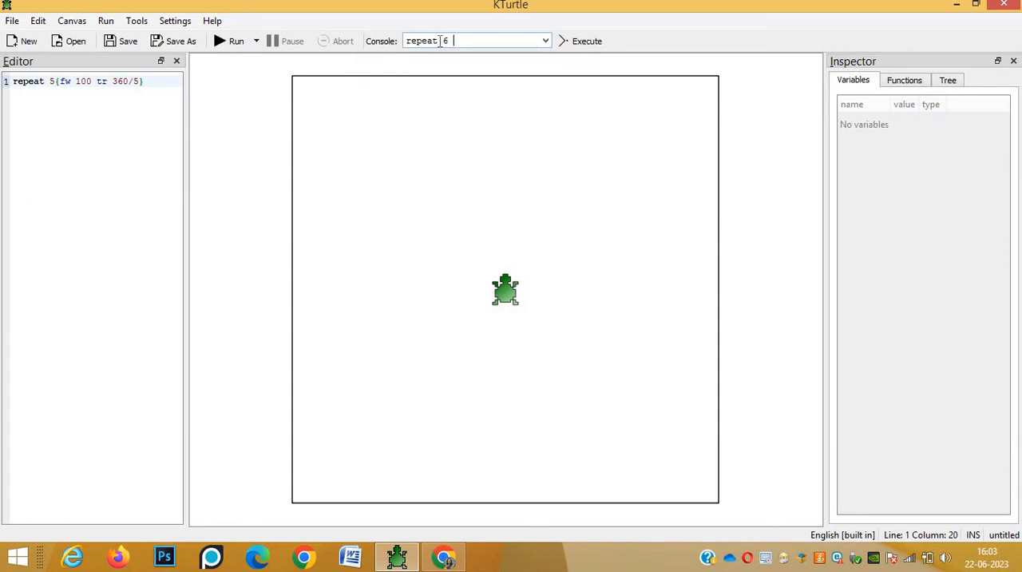
text({)
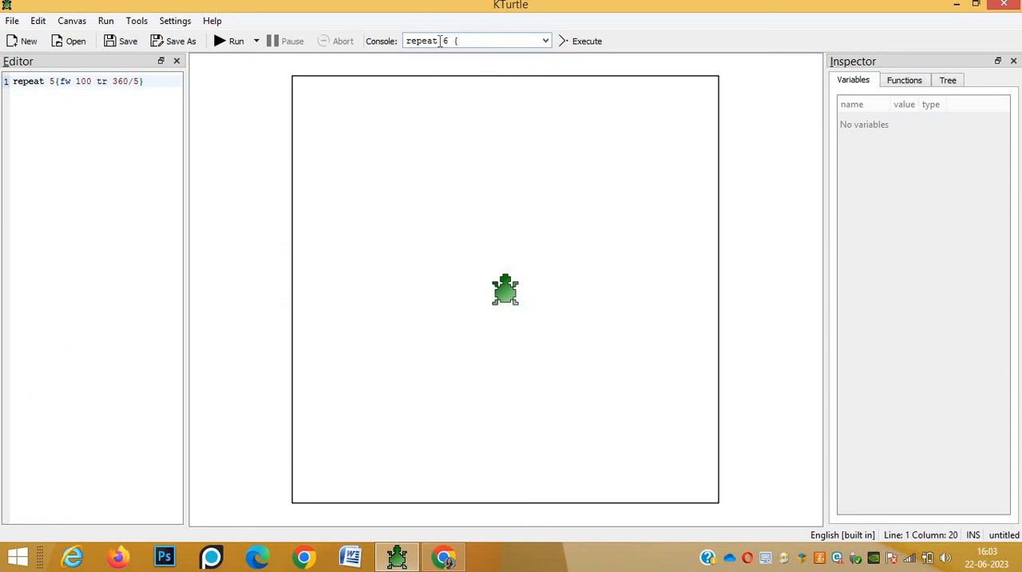
text(fw 1)
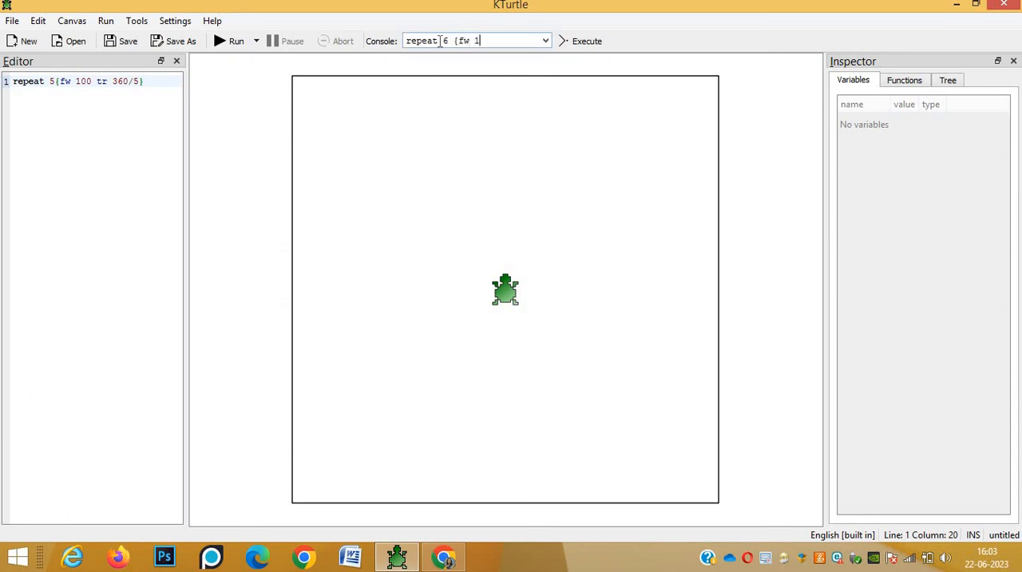
text(00)
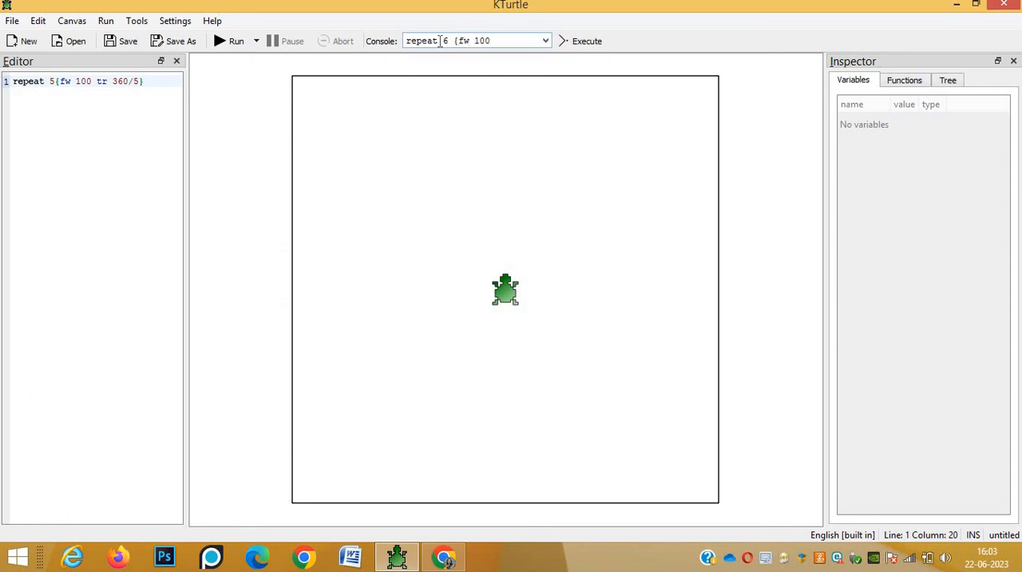
text(tr 60)
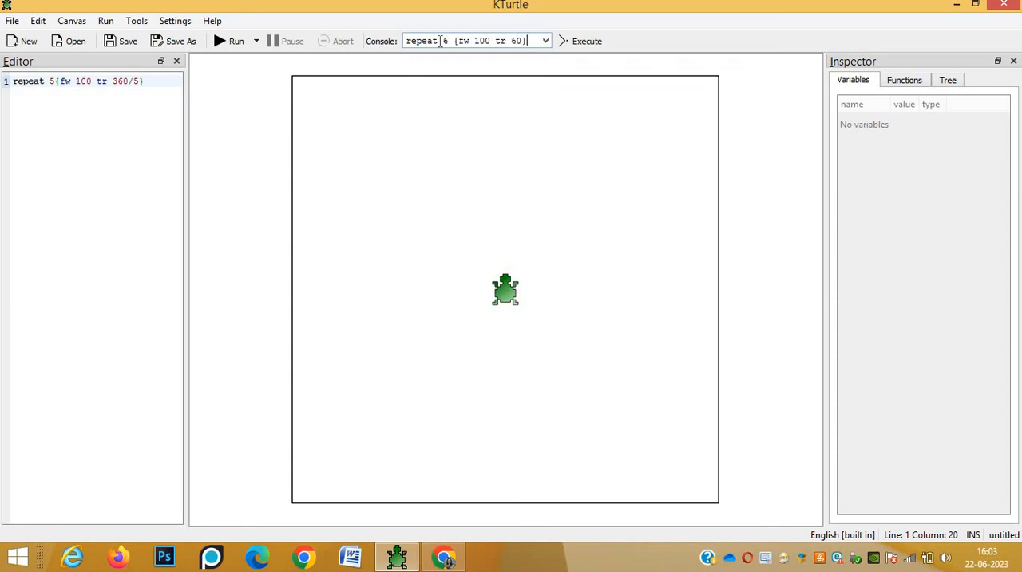
mouse_move(529, 57)
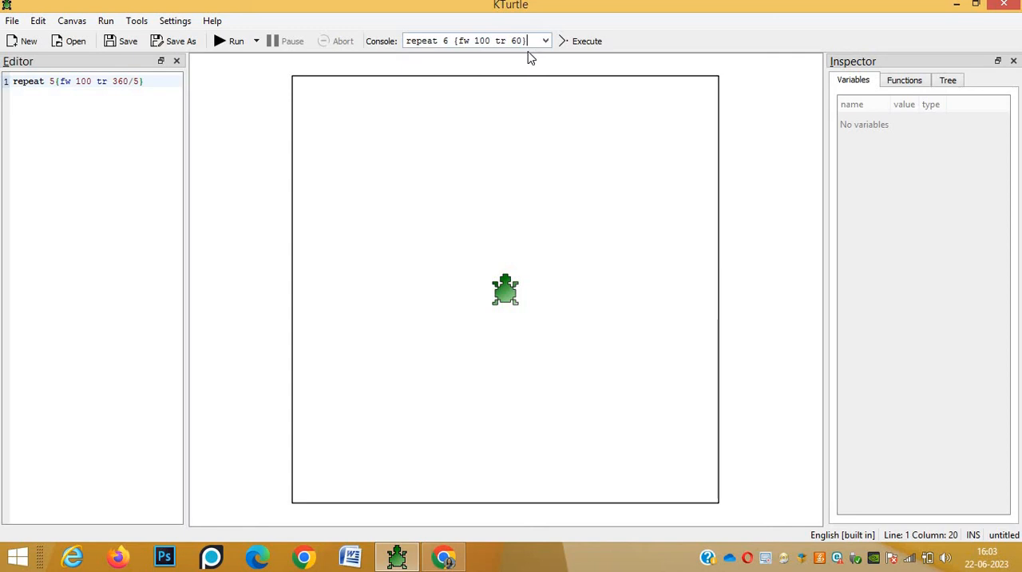
click(580, 41)
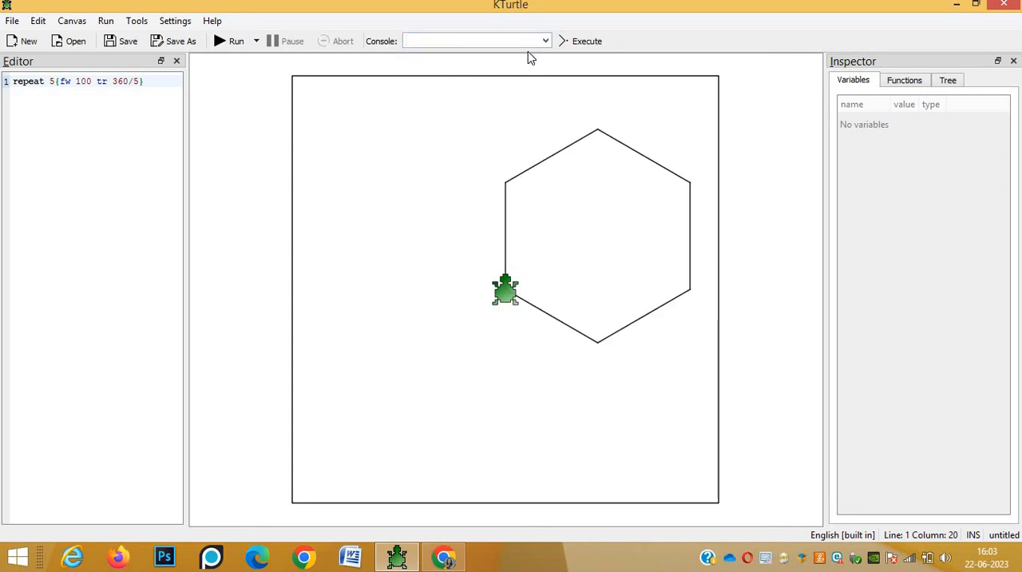
text(clear)
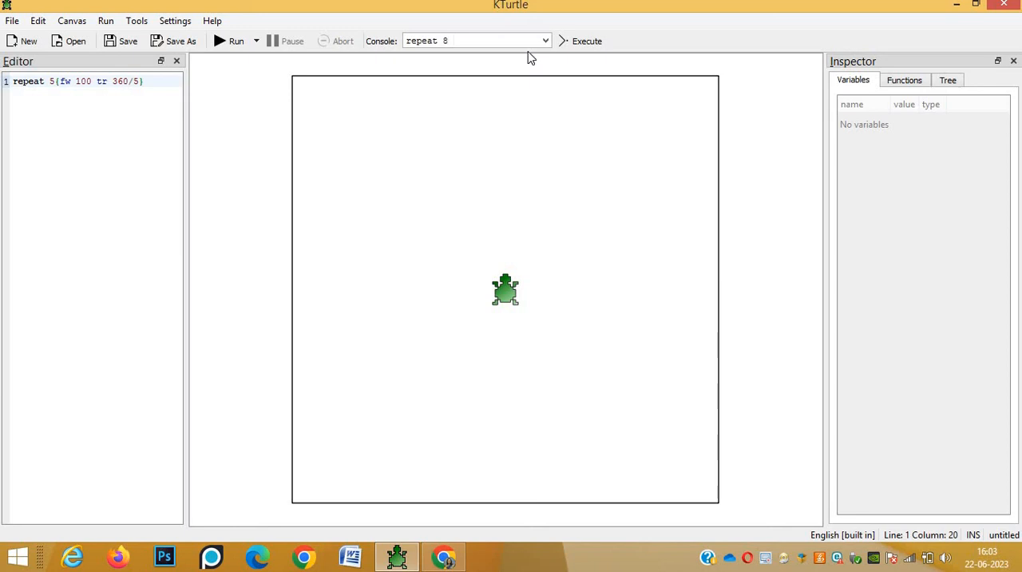
Step: Execute 'repeat 8 {fw 100 tr 360/8}' to draw an oversized octagon, then enter clear
text({)
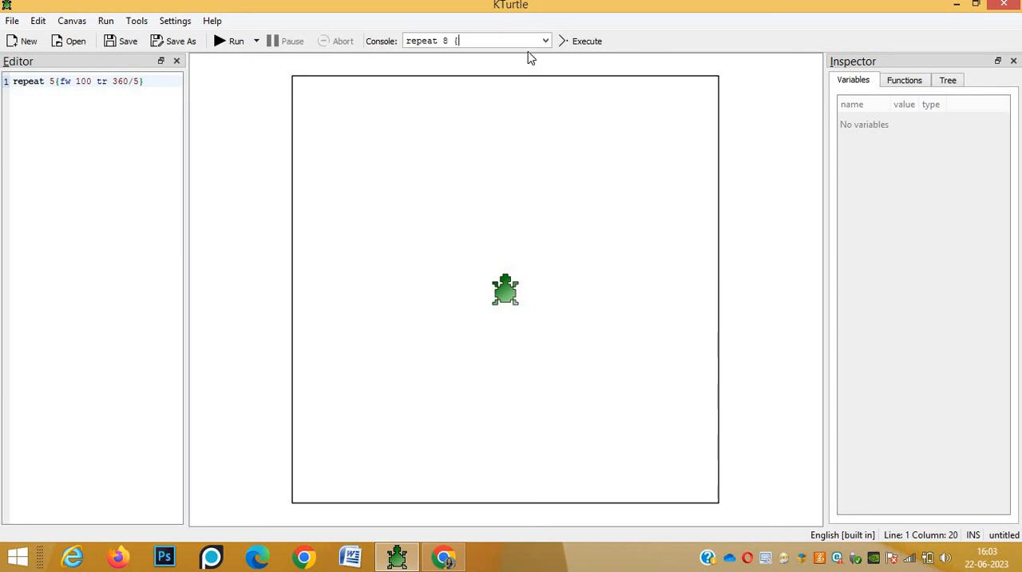
text(fw 100 tr 360)
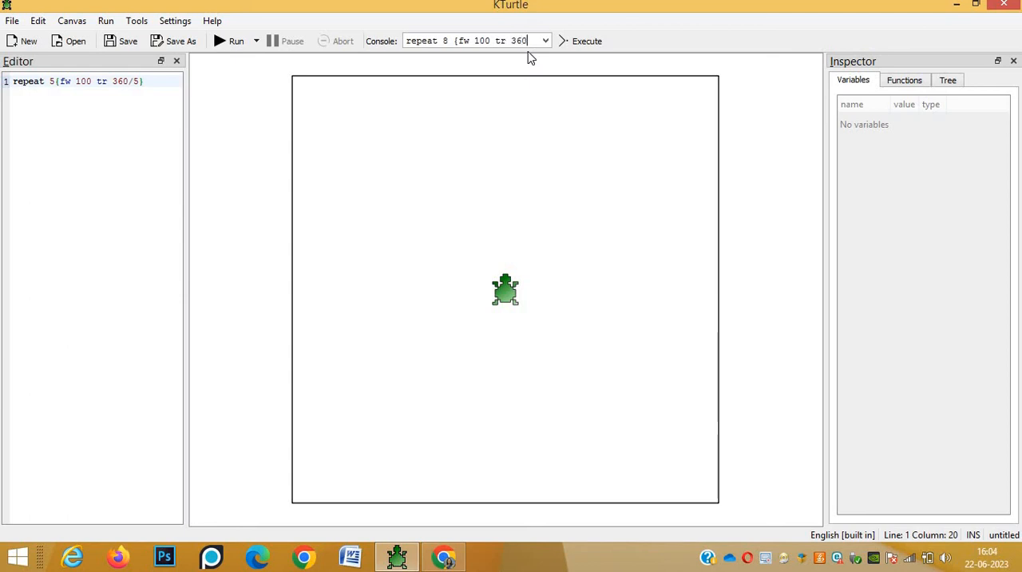
text(/8)
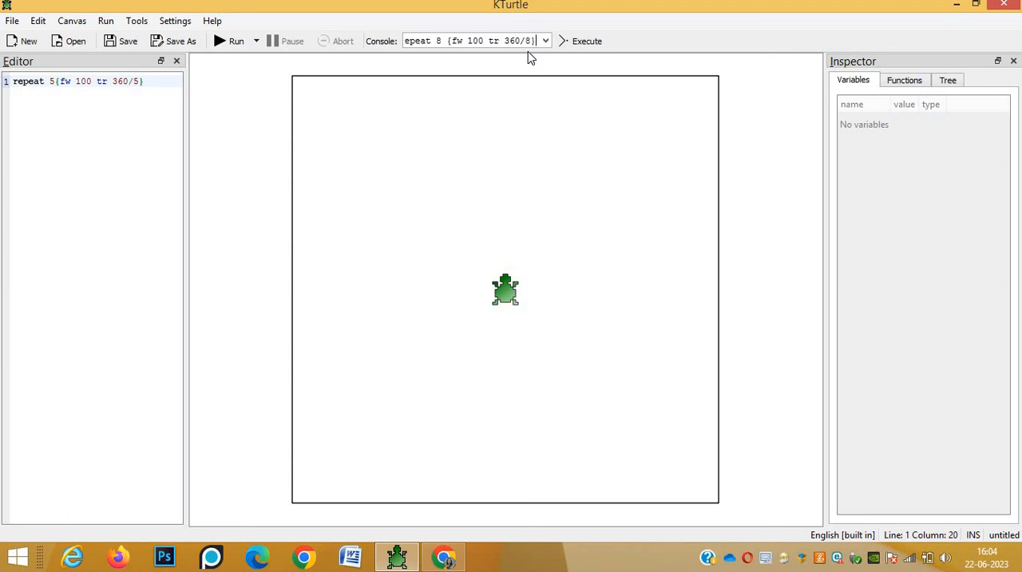
click(583, 41)
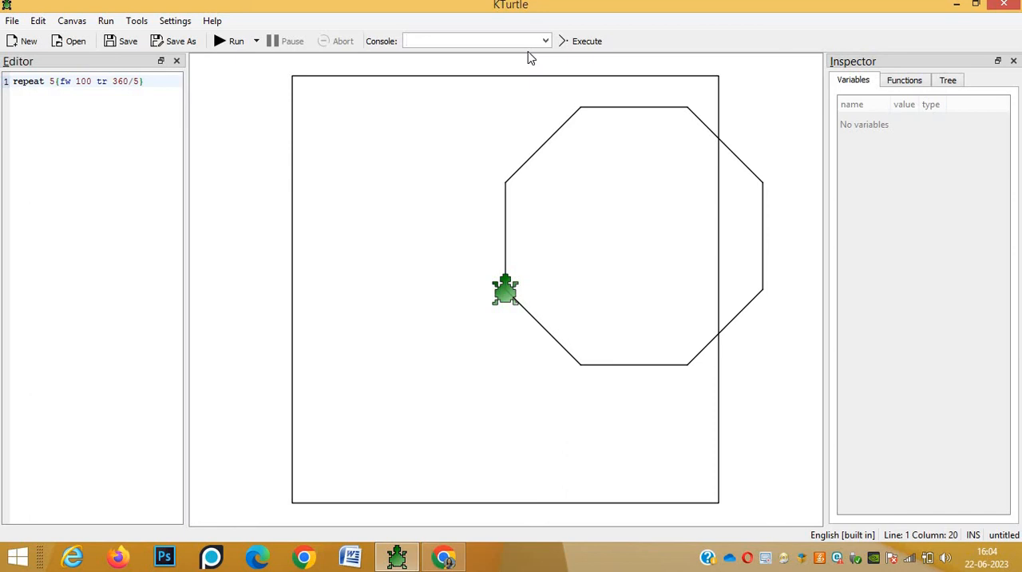
text(clear)
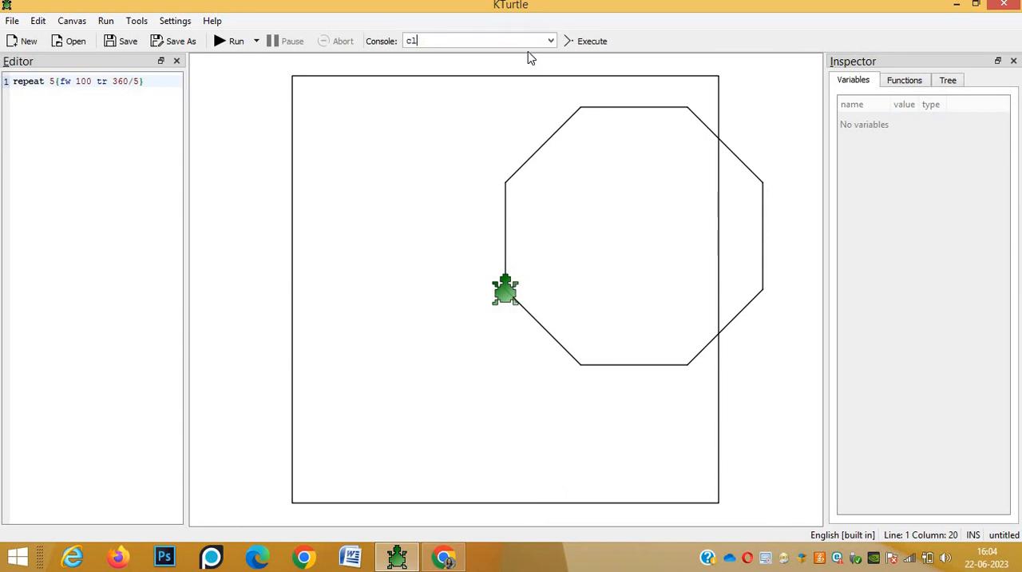
Step: Clear the canvas and execute 'repeat 8 {fw 50 tr 360/8}' for a smaller octagon
text(clear)
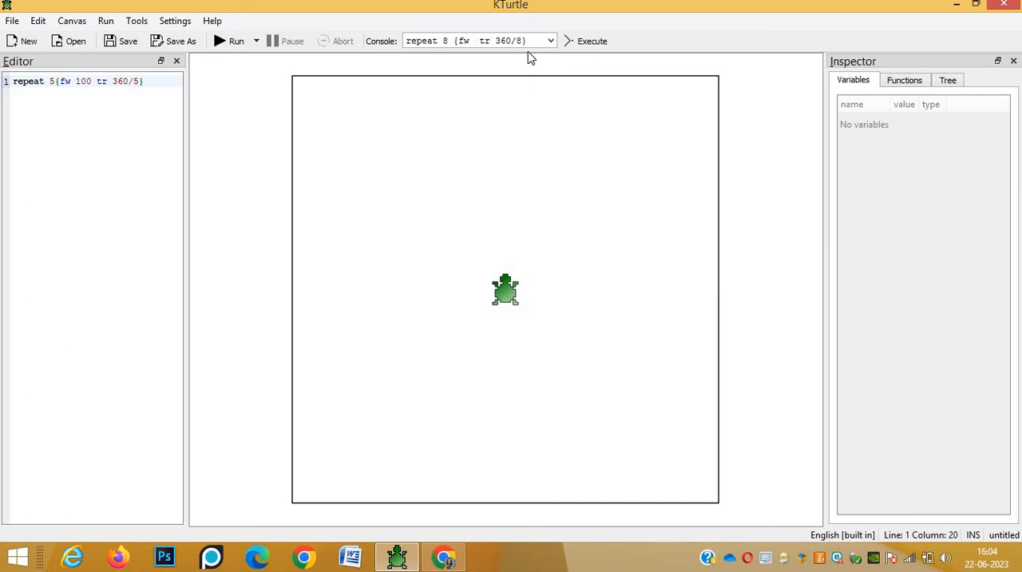
text(50)
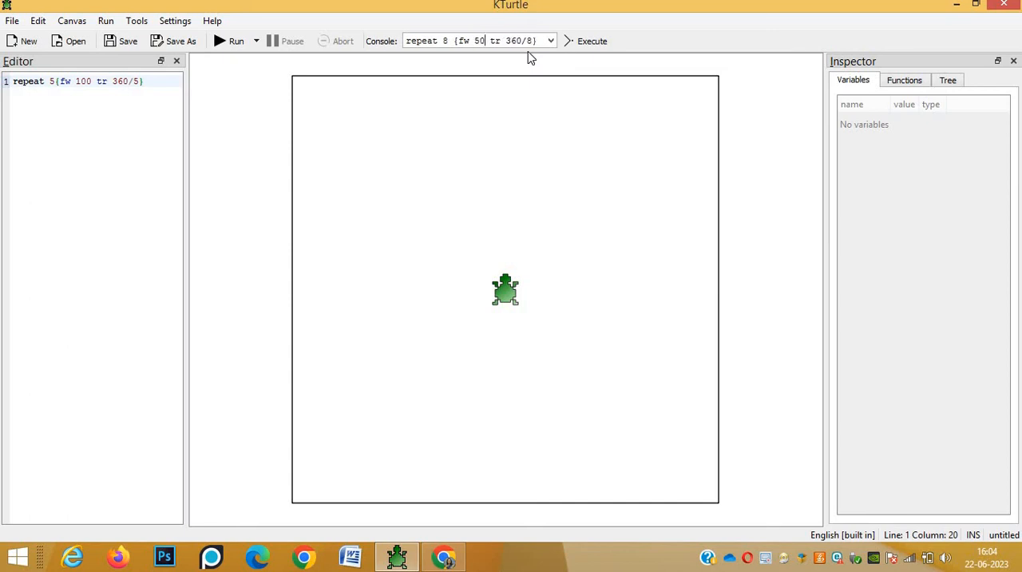
click(592, 41)
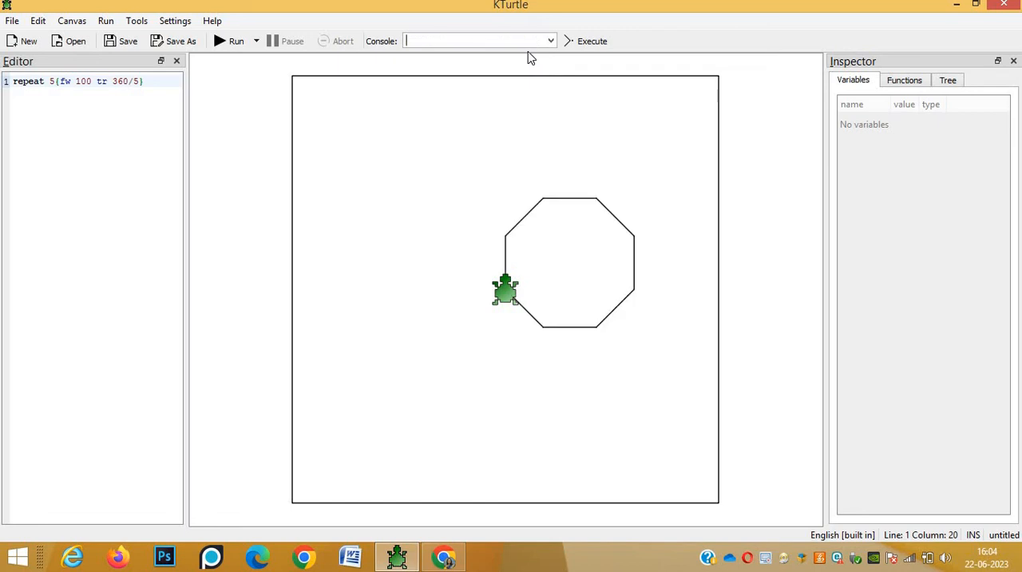